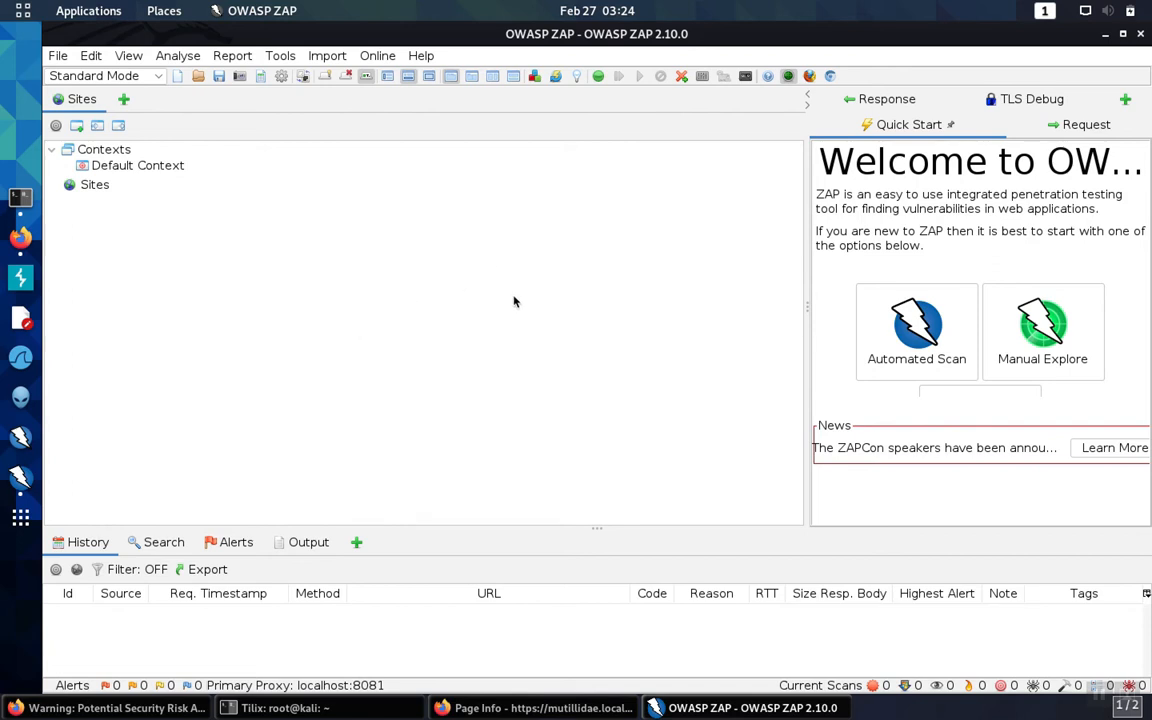
{"action": "mouse_move", "coordinate": [537, 111]}
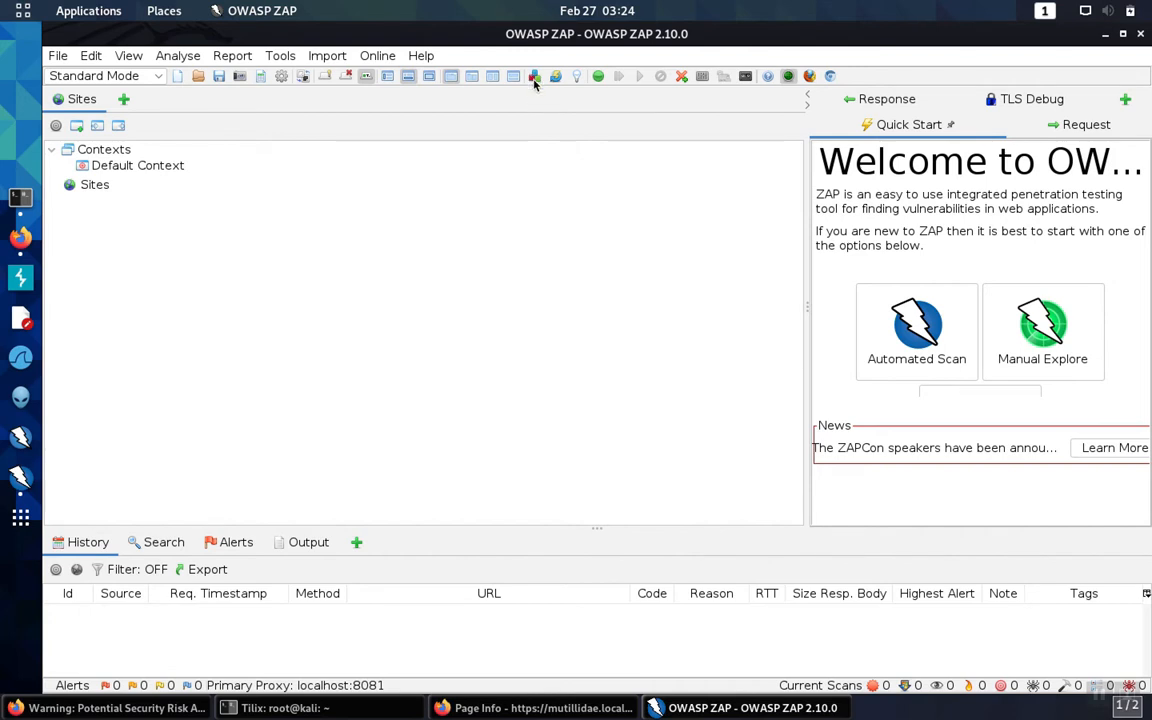
Open the Manage Add-ons window from the toolbar and restore it from full screen
{"action": "left_click", "coordinate": [534, 76]}
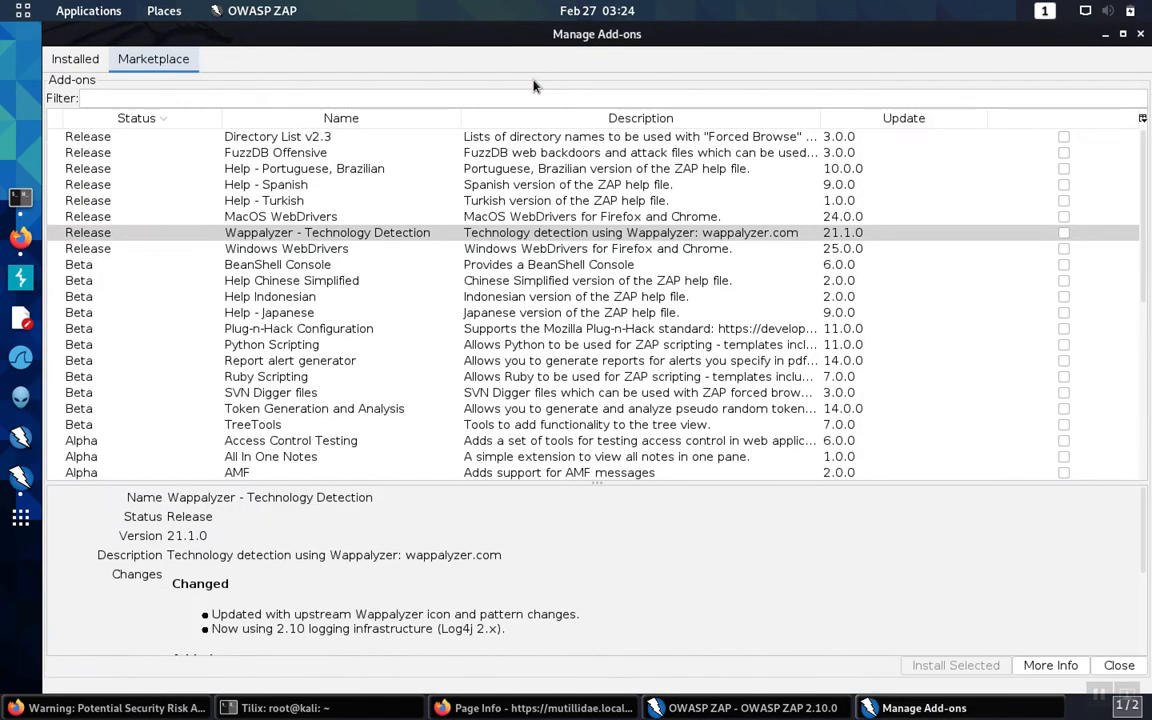
{"action": "mouse_move", "coordinate": [1127, 38]}
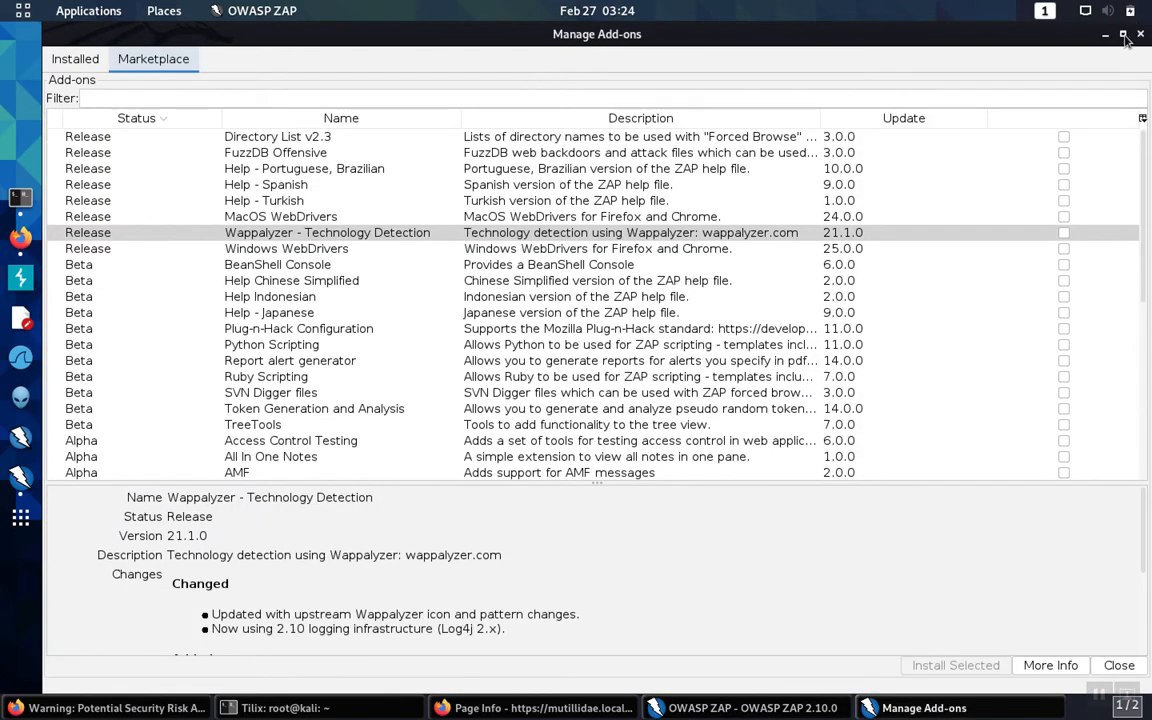
{"action": "left_click", "coordinate": [1122, 34]}
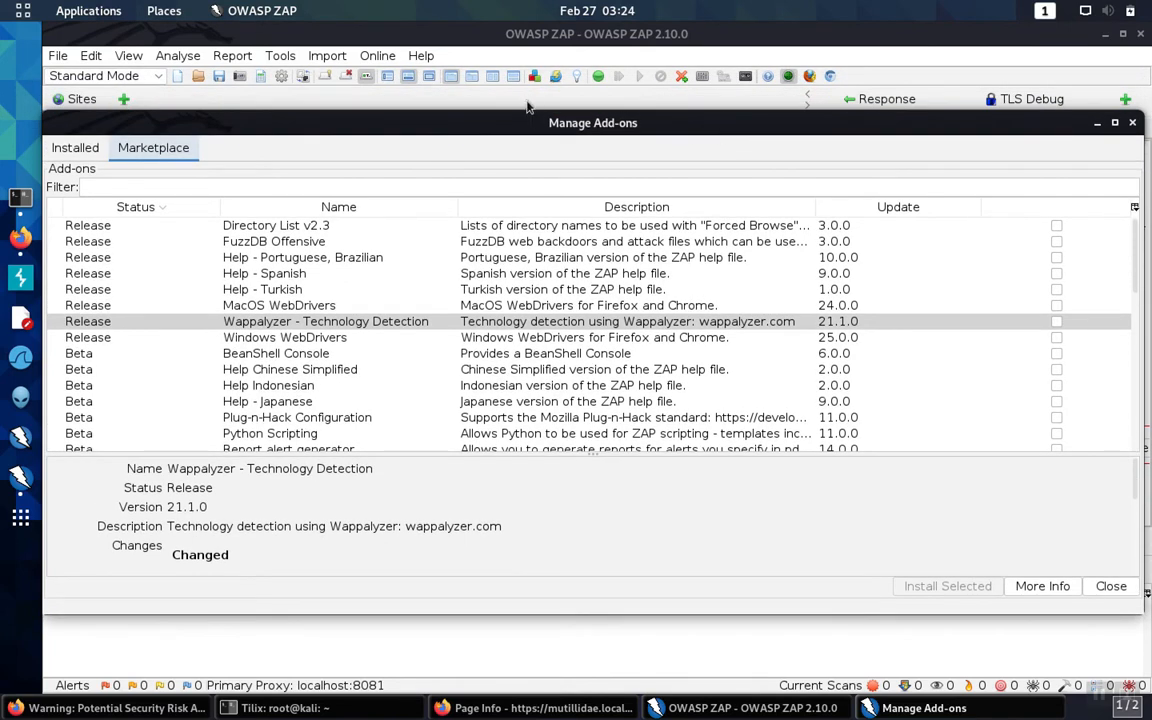
{"action": "mouse_move", "coordinate": [535, 78]}
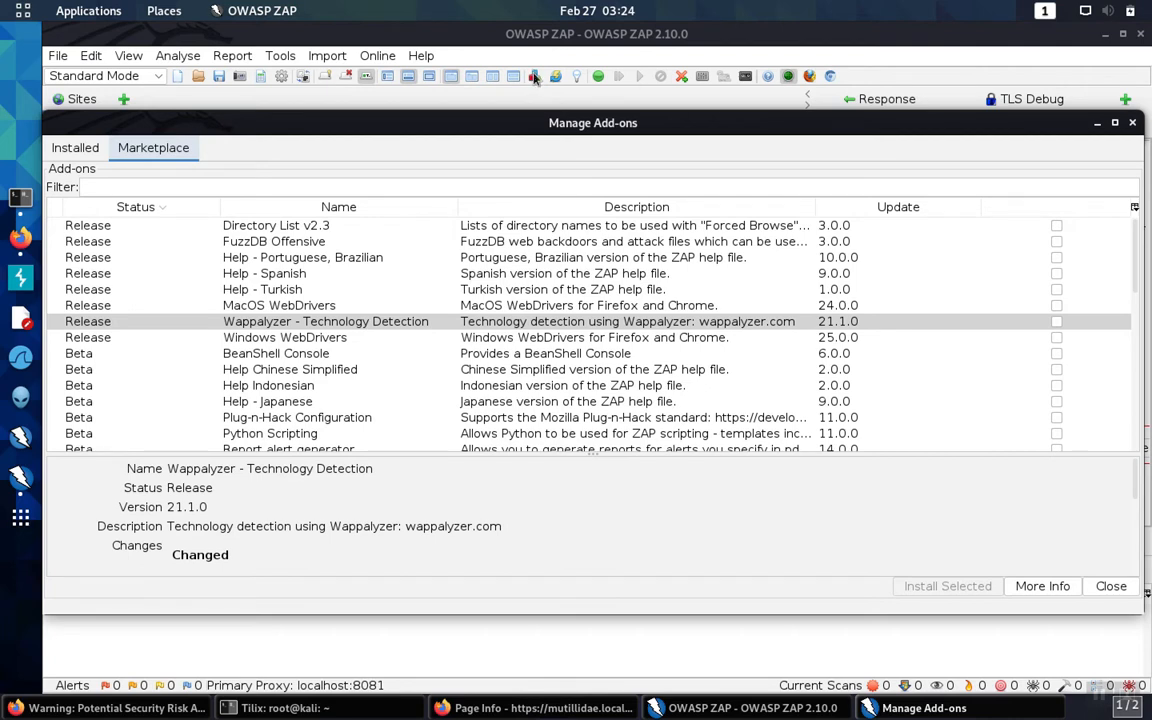
{"action": "mouse_move", "coordinate": [547, 128]}
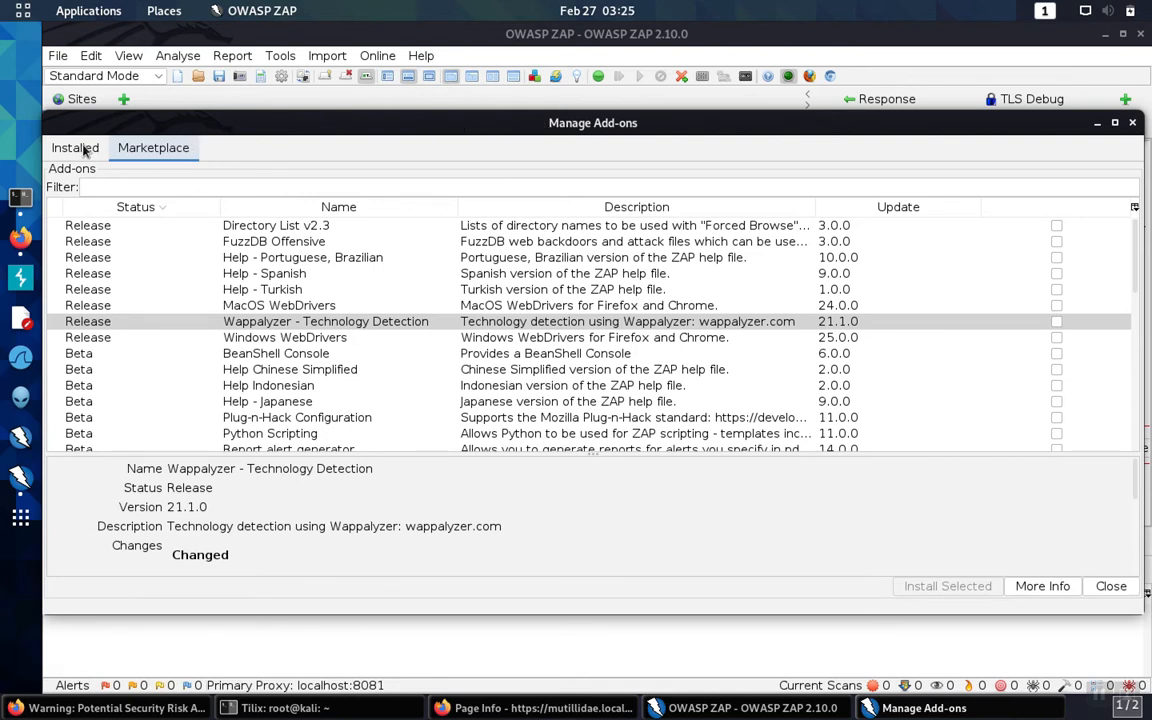
{"action": "left_click", "coordinate": [75, 147]}
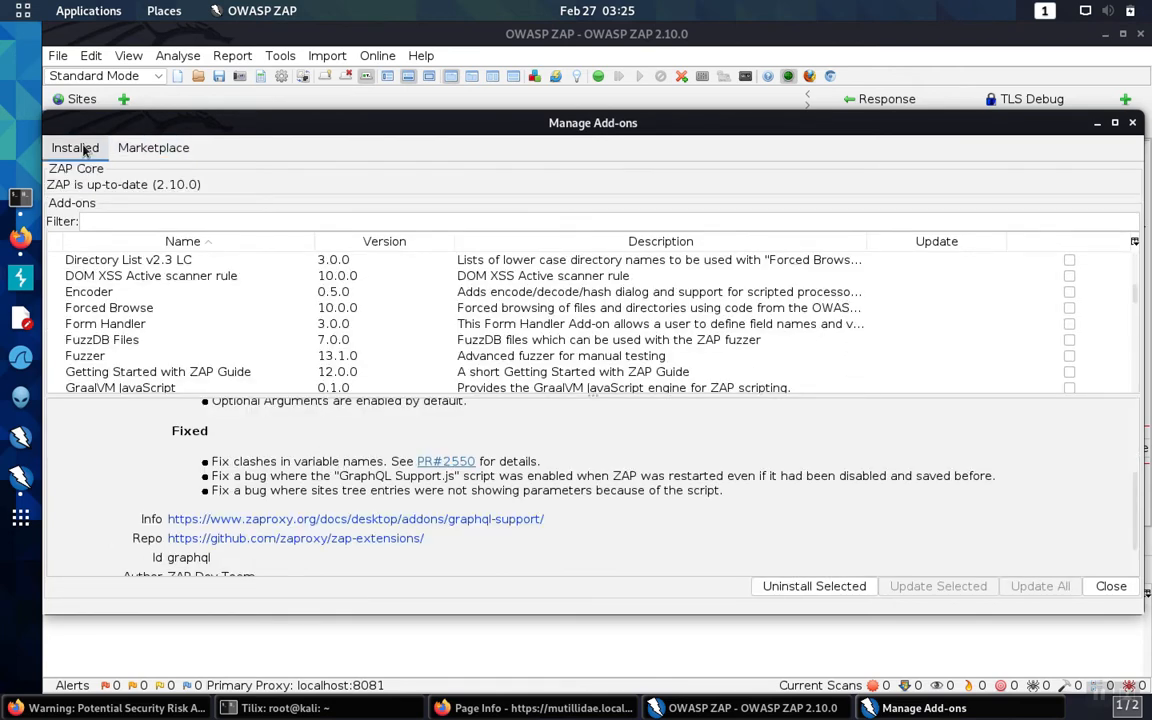
{"action": "mouse_move", "coordinate": [758, 280]}
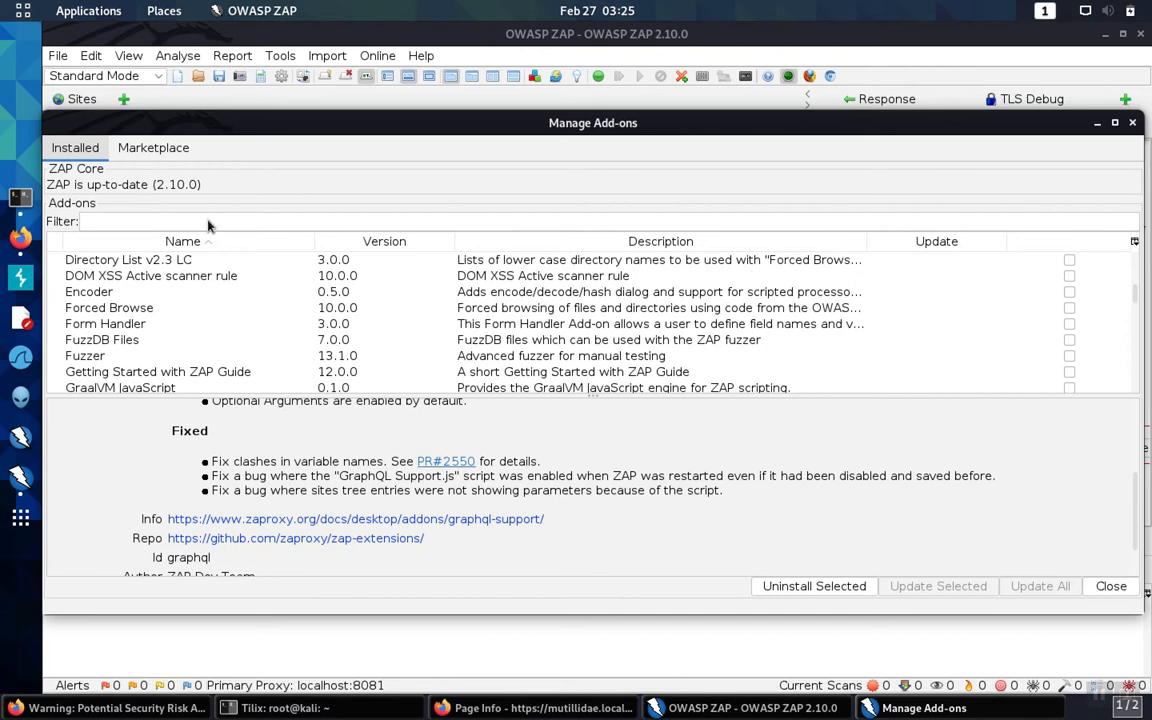
{"action": "left_click", "coordinate": [153, 147]}
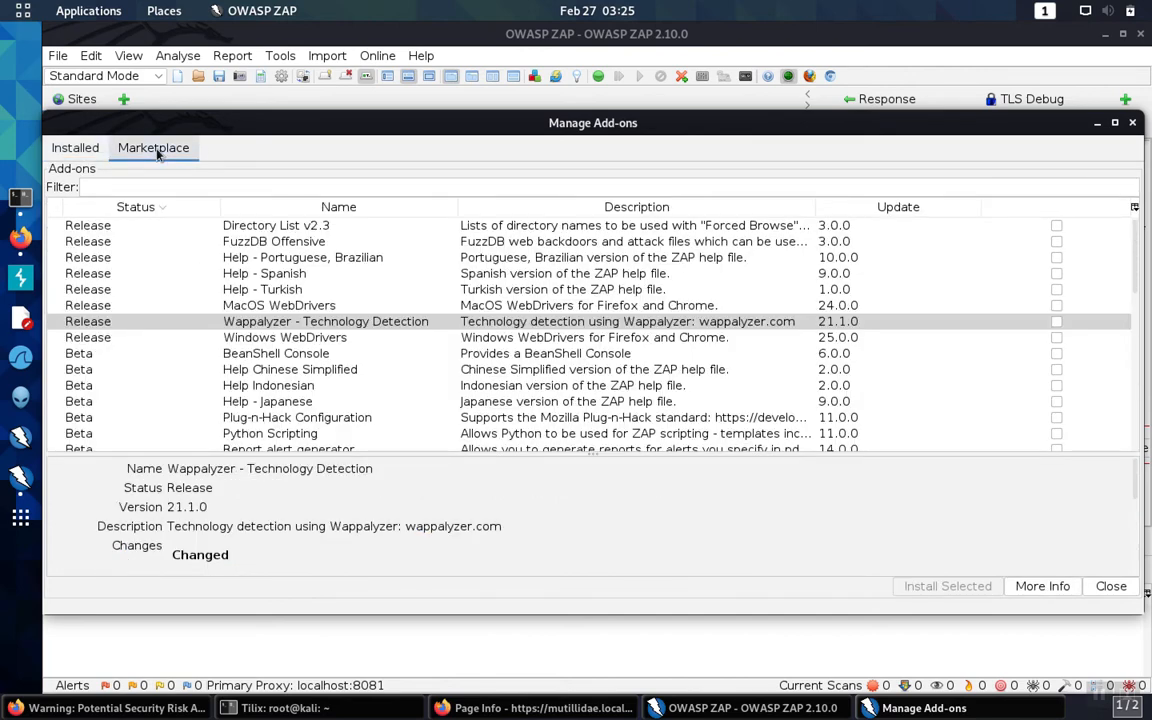
{"action": "mouse_move", "coordinate": [164, 230]}
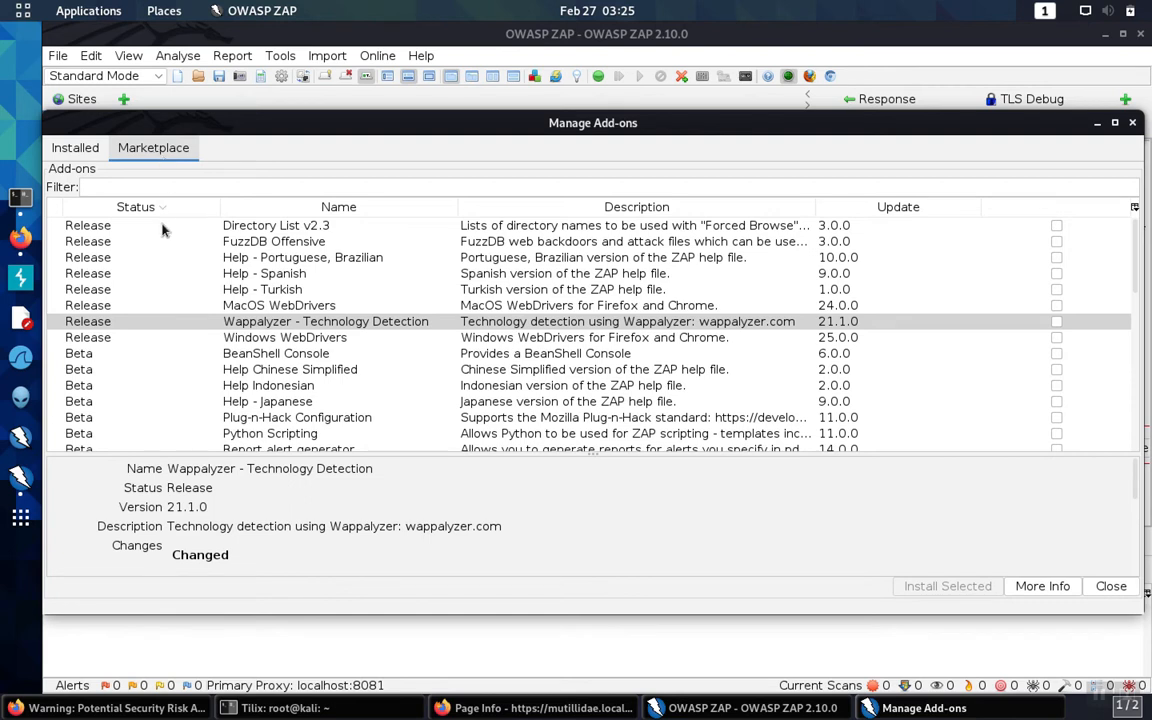
{"action": "mouse_move", "coordinate": [177, 370]}
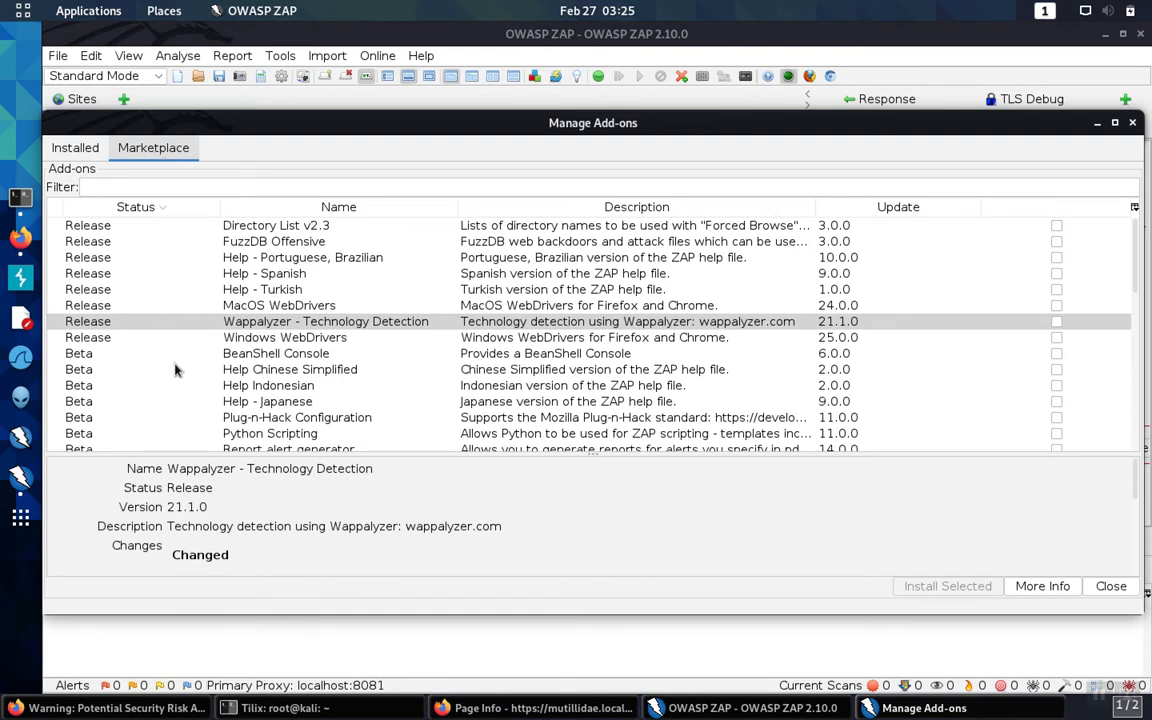
{"action": "mouse_move", "coordinate": [914, 356]}
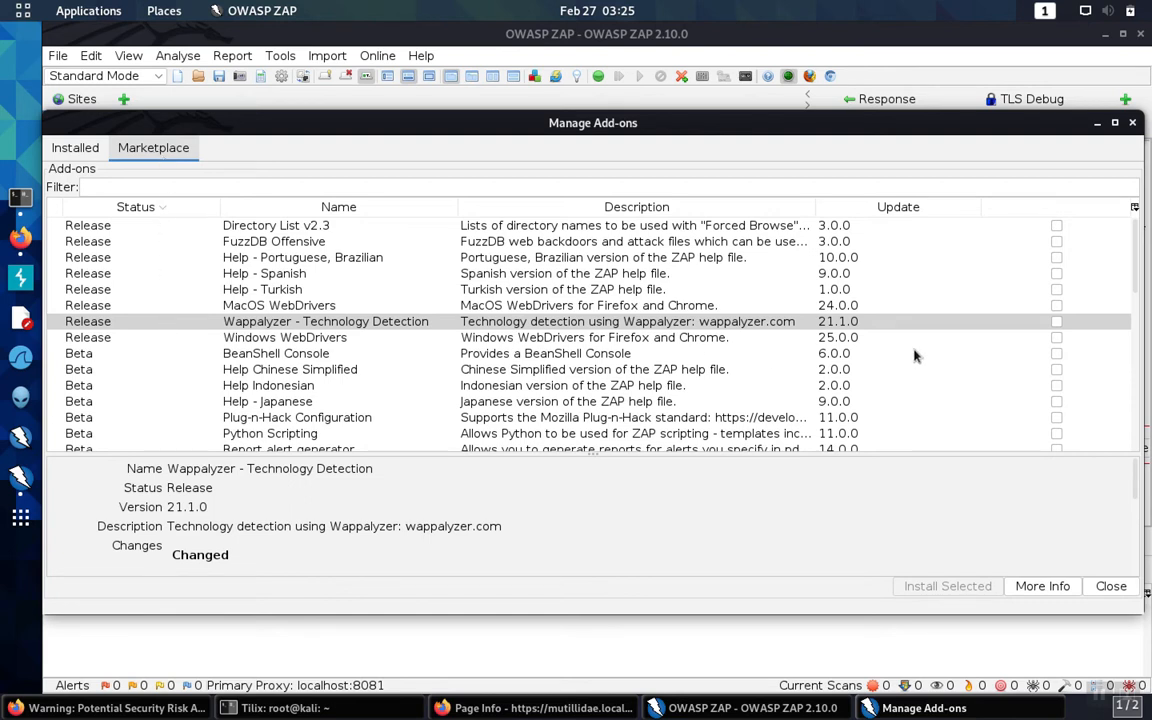
{"action": "mouse_move", "coordinate": [720, 327]}
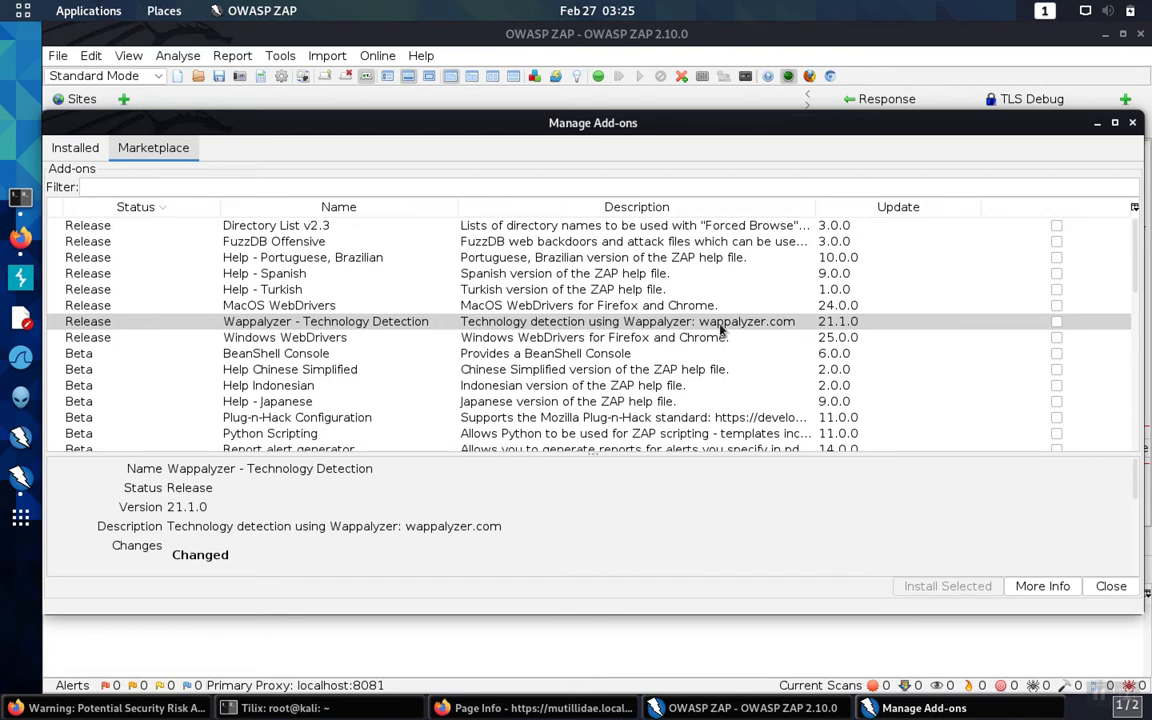
{"action": "mouse_move", "coordinate": [1058, 323]}
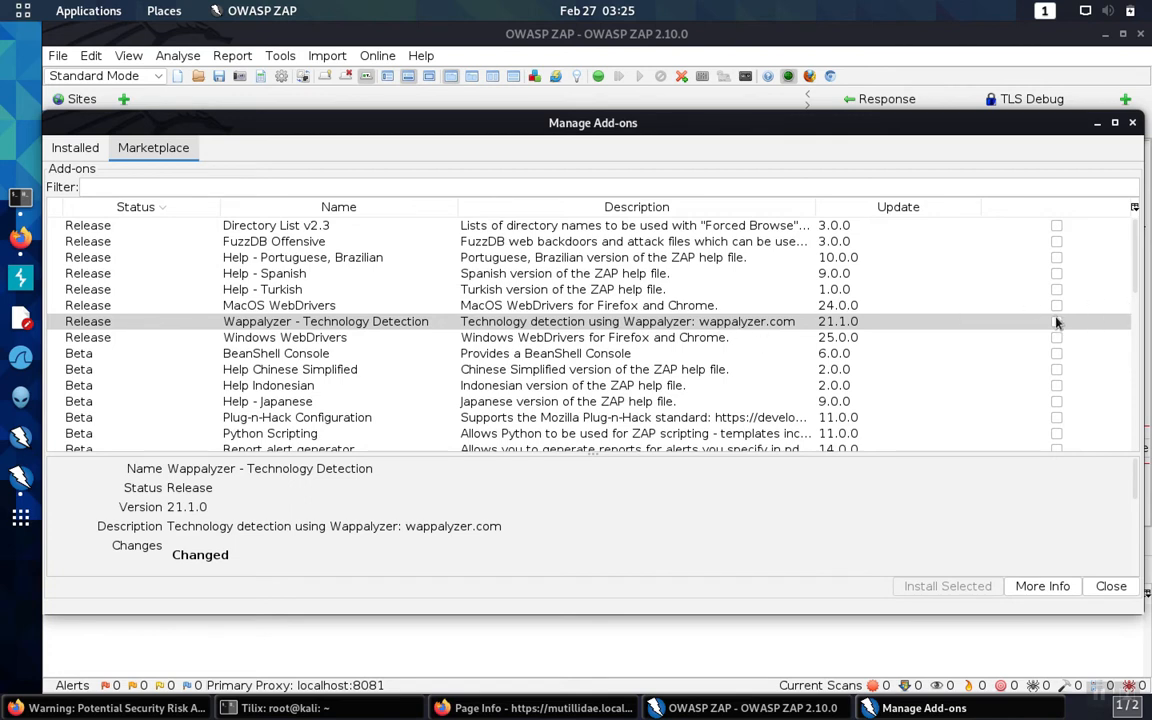
Mark Wappalyzer - Technology Detection in the Marketplace and install it
{"action": "left_click", "coordinate": [1056, 321]}
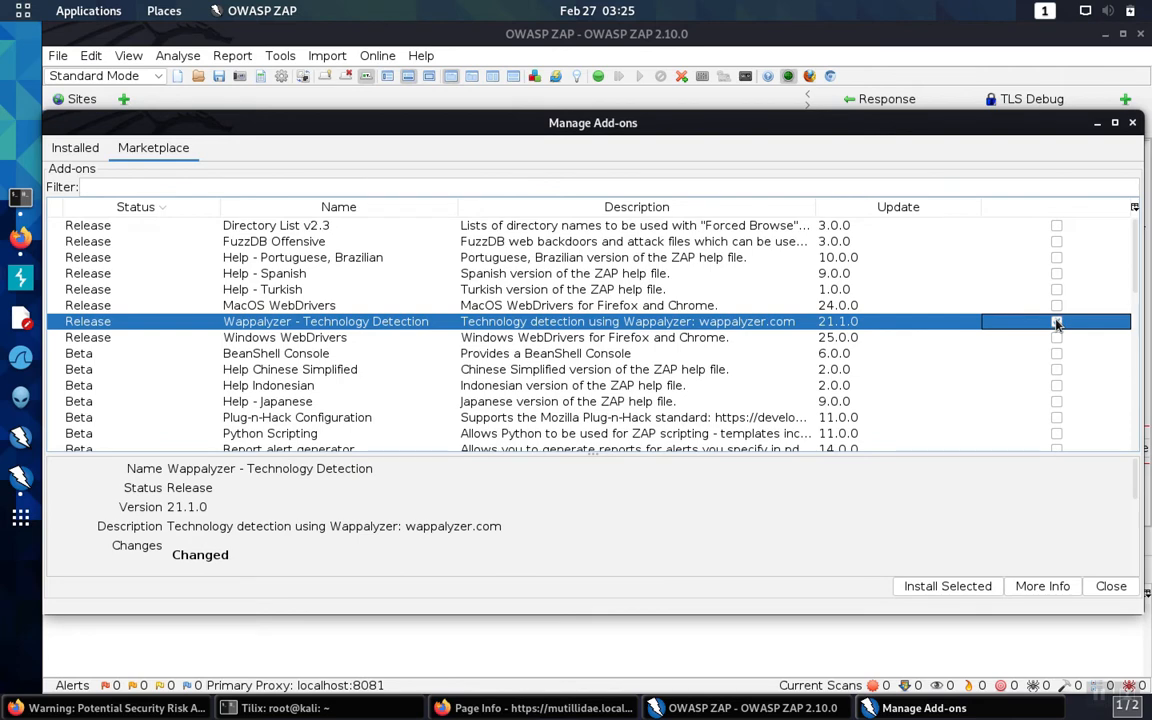
{"action": "left_click", "coordinate": [1056, 321]}
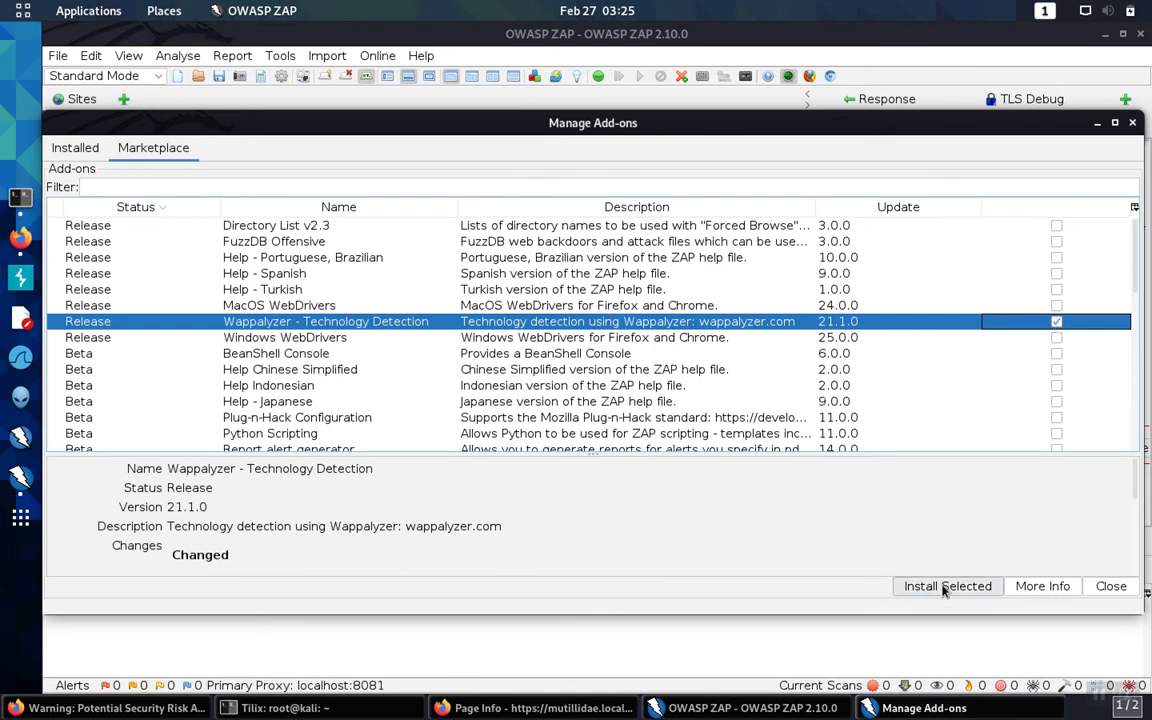
{"action": "left_click", "coordinate": [945, 585]}
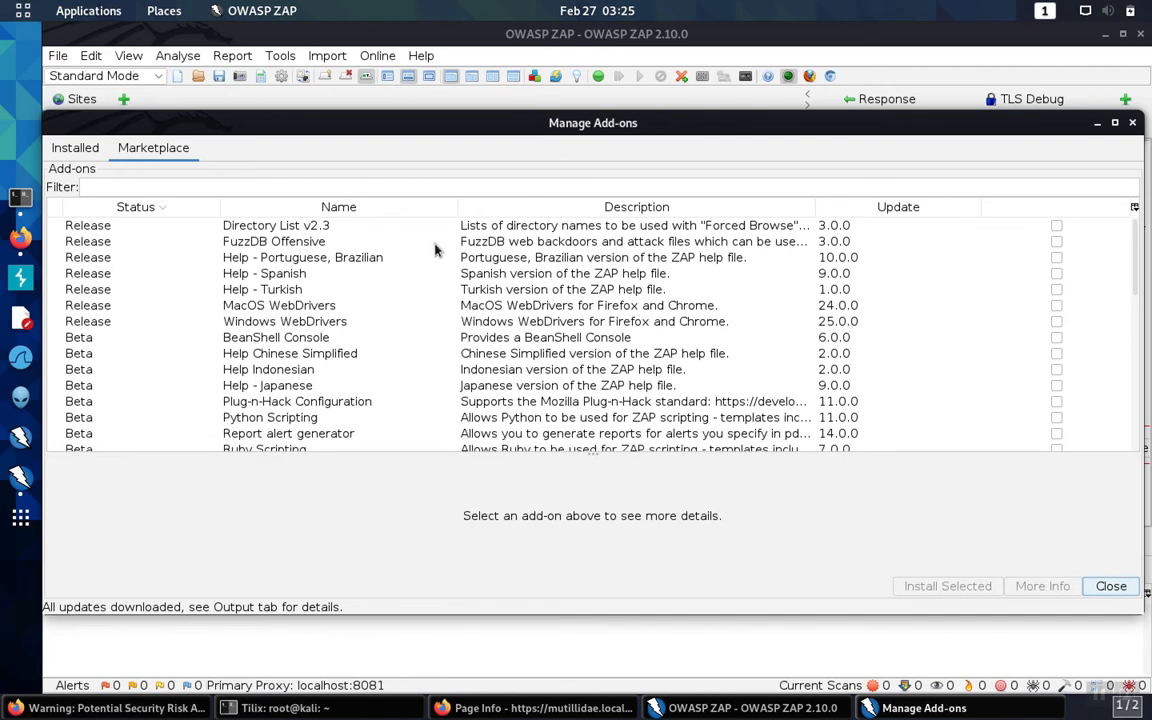
In the Installed list, select Wappalyzer - Technology Detection 21.1.0 to view its details
{"action": "left_click", "coordinate": [74, 147]}
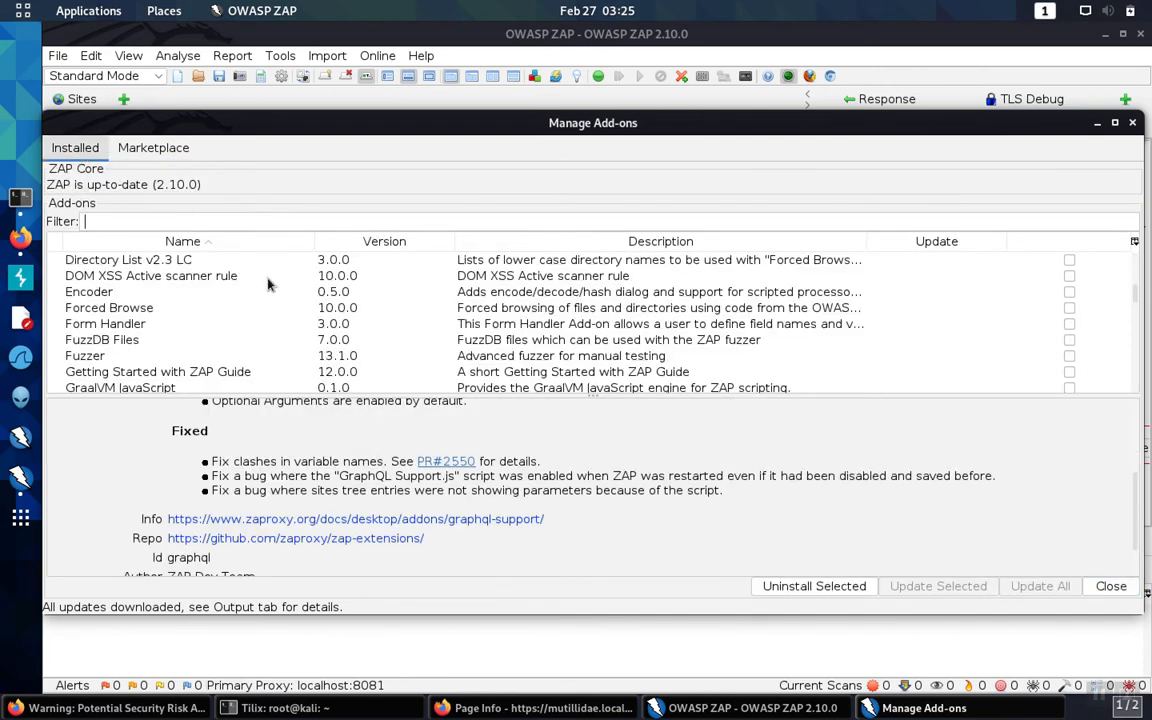
{"action": "scroll", "scroll_direction": "down", "scroll_amount": 3}
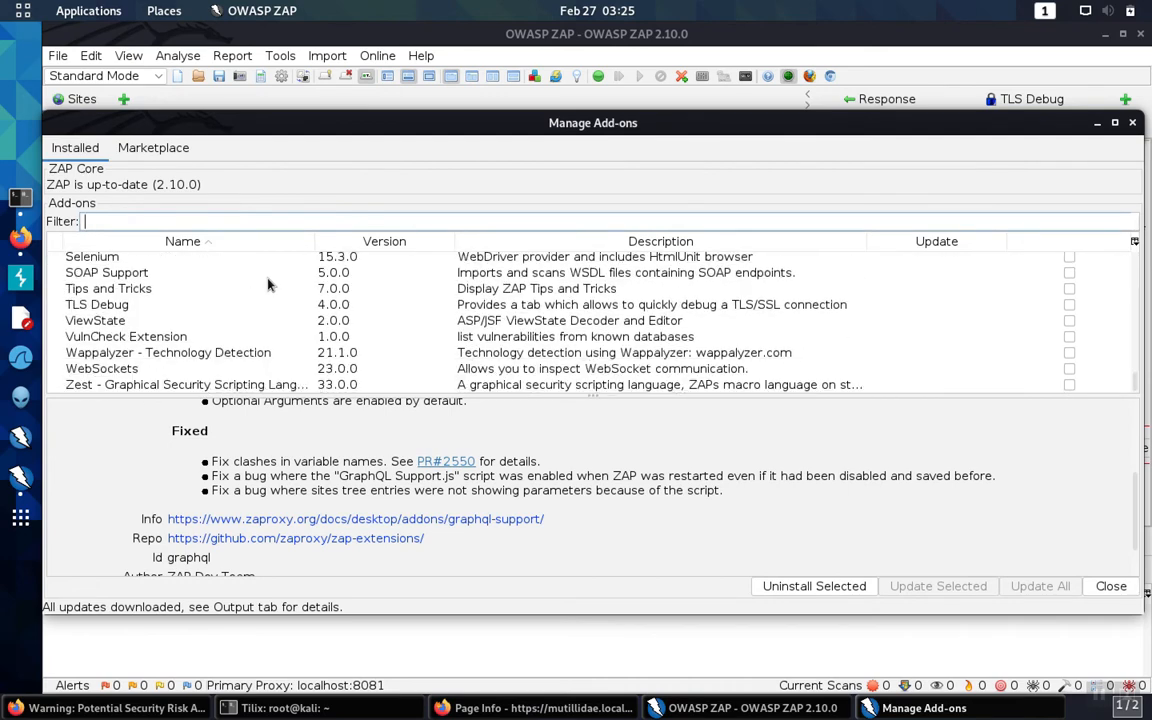
{"action": "left_click", "coordinate": [168, 352]}
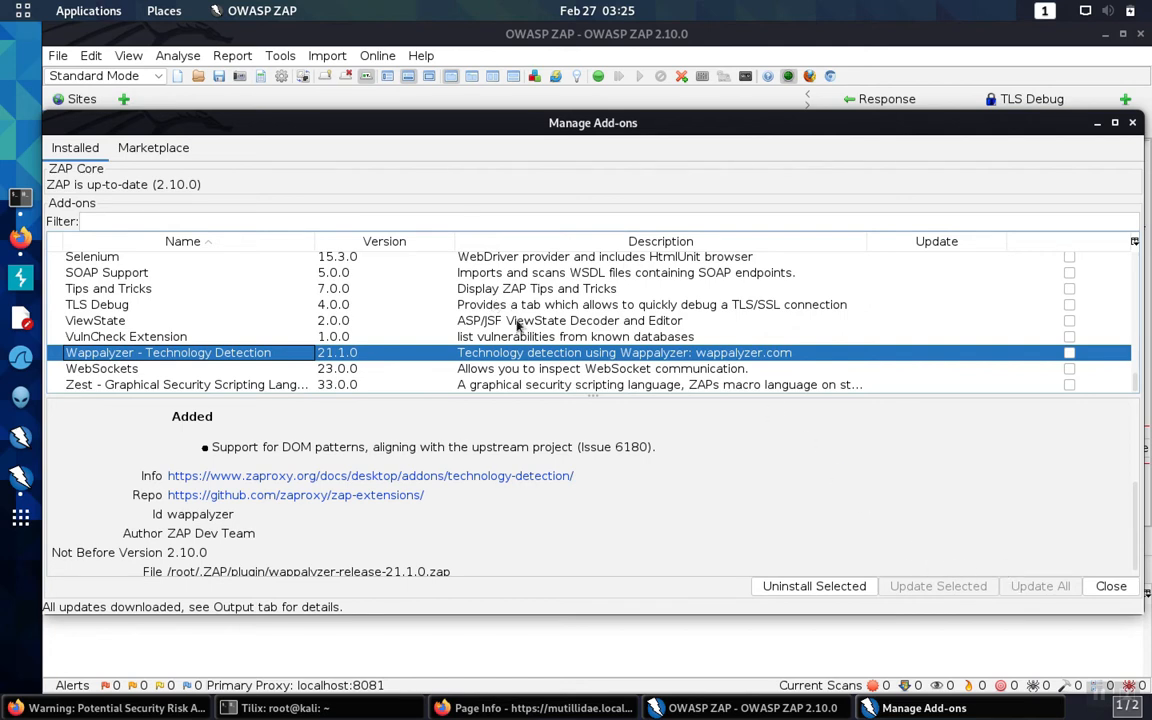
{"action": "scroll", "scroll_direction": "up", "scroll_amount": 3}
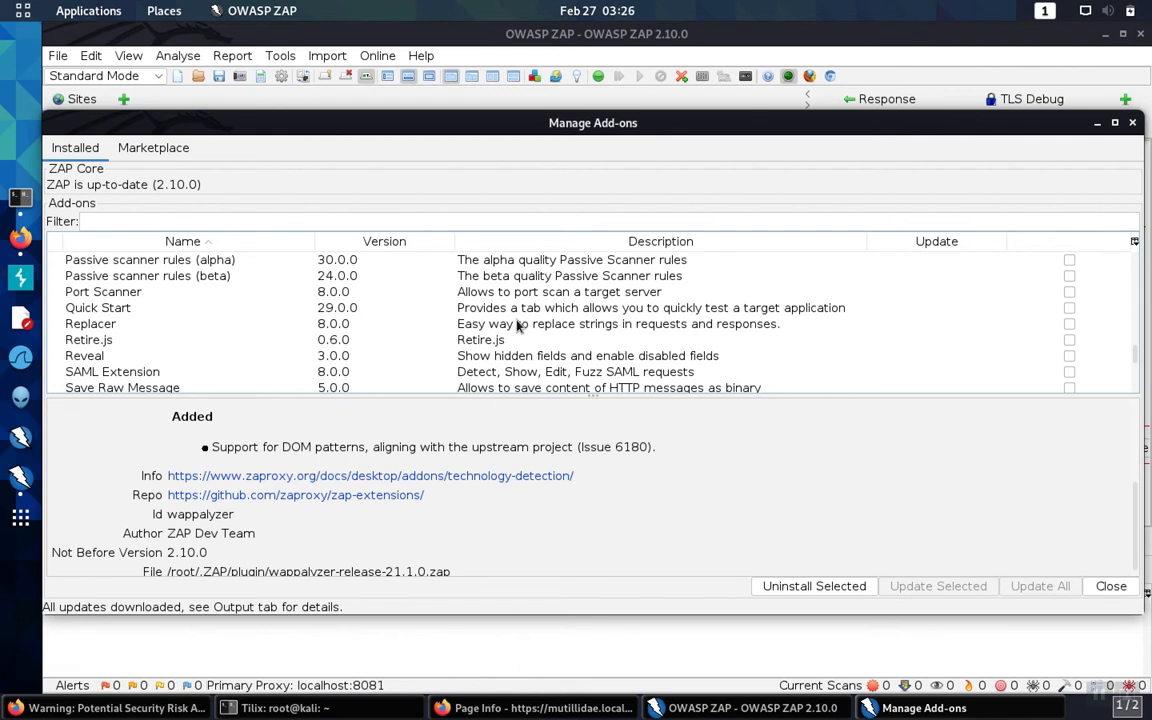
{"action": "left_click", "coordinate": [88, 339]}
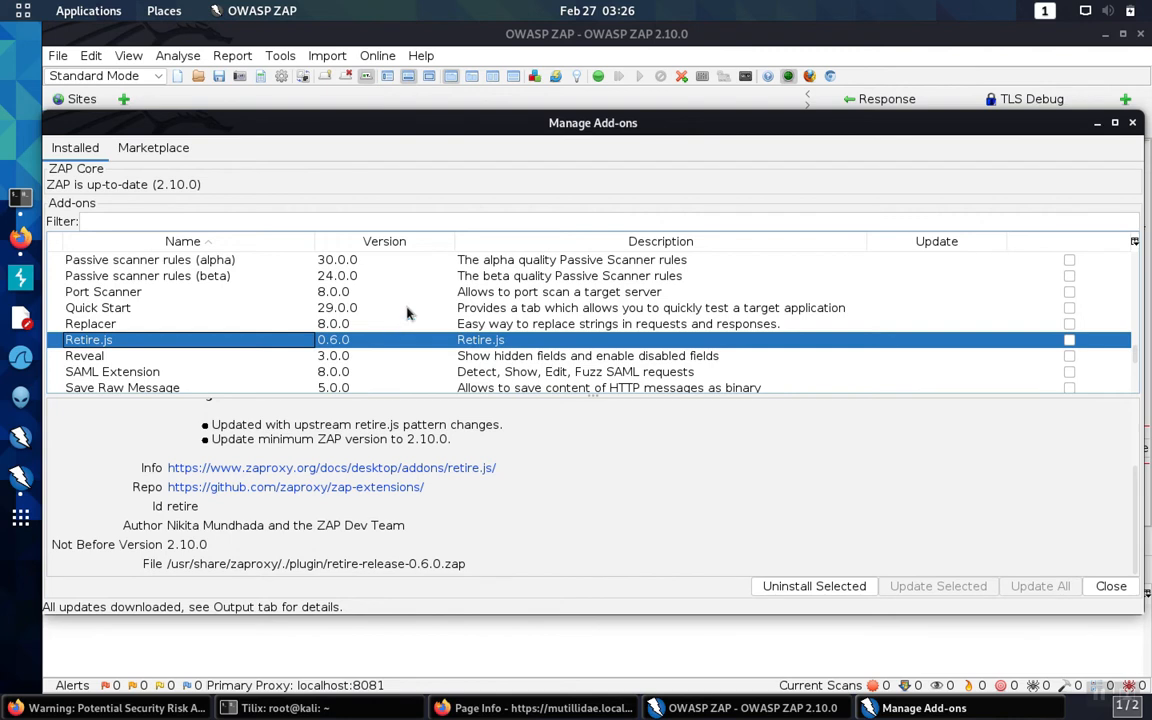
{"action": "mouse_move", "coordinate": [468, 305]}
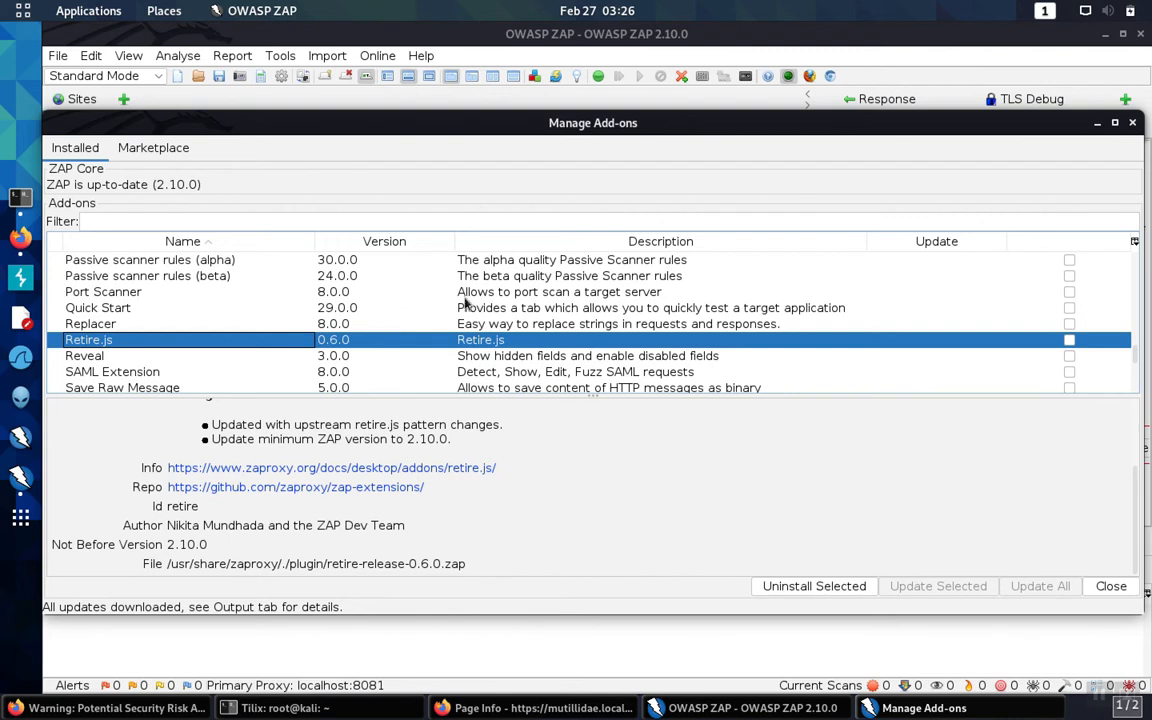
{"action": "scroll", "scroll_direction": "down", "scroll_amount": 3}
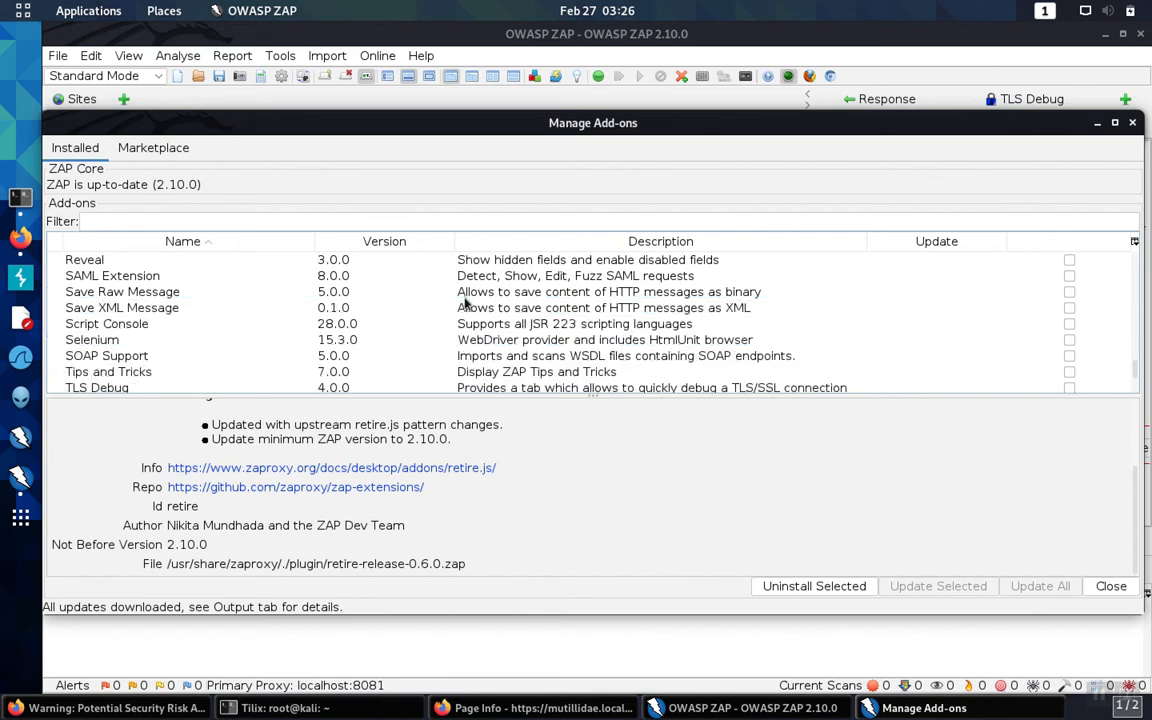
{"action": "scroll", "scroll_direction": "down", "scroll_amount": 3}
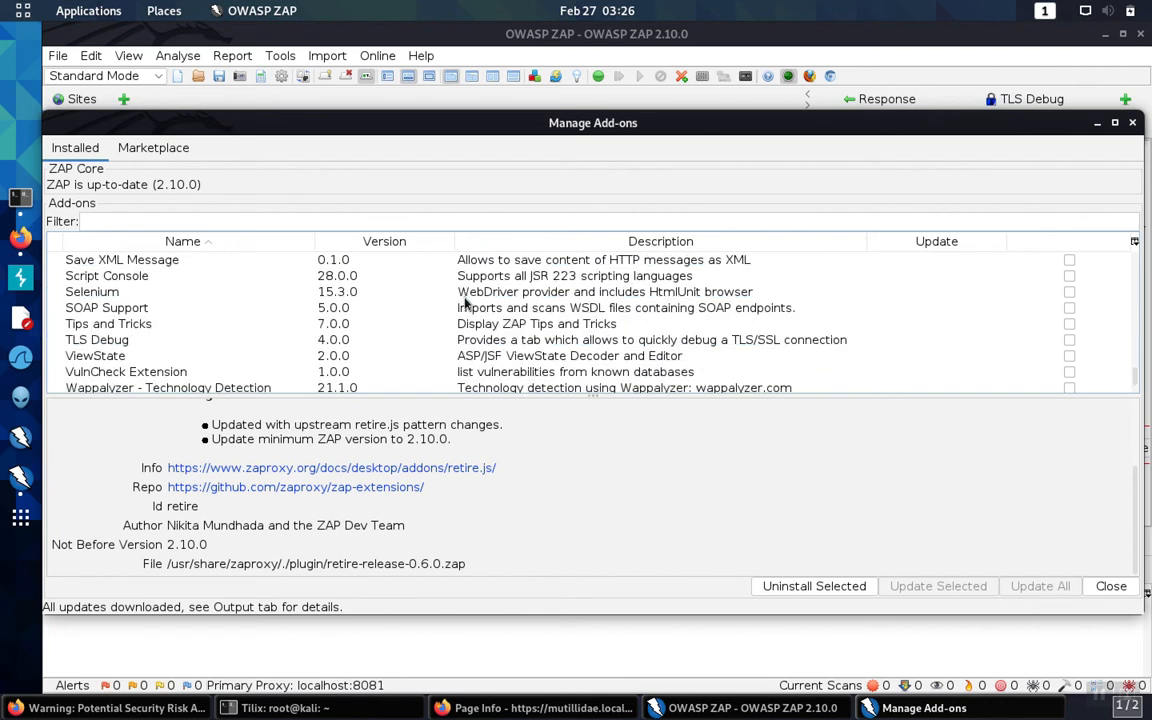
{"action": "mouse_move", "coordinate": [115, 378]}
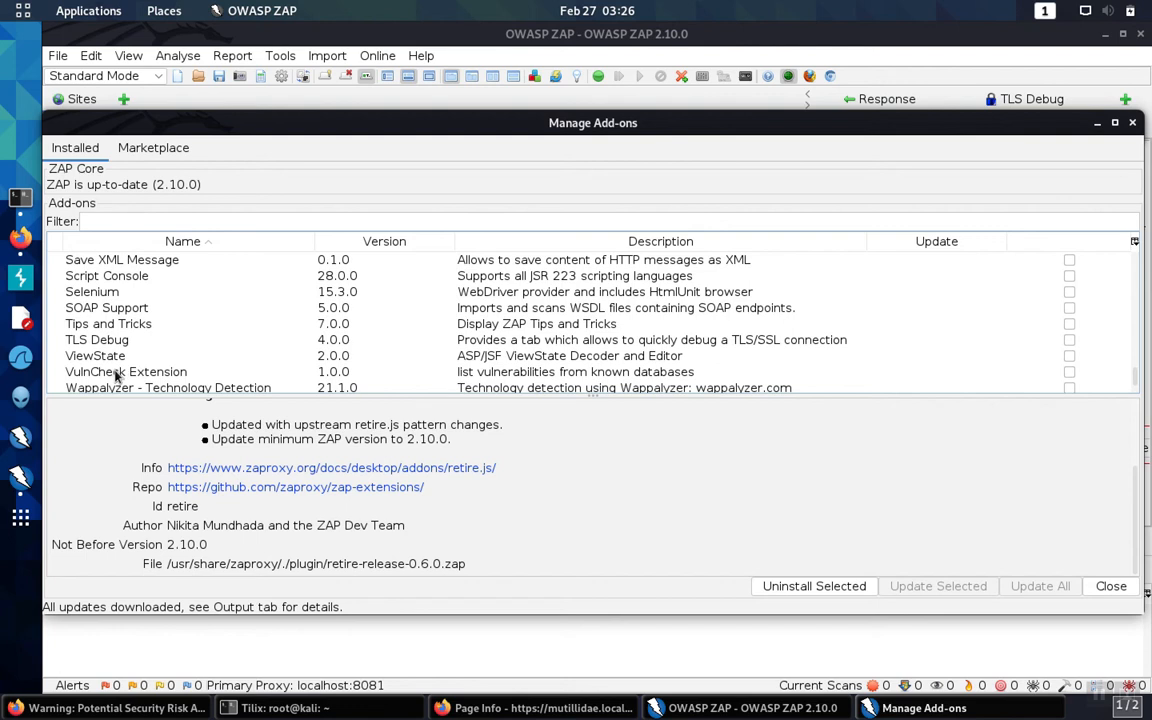
{"action": "scroll", "scroll_direction": "down", "scroll_amount": 3}
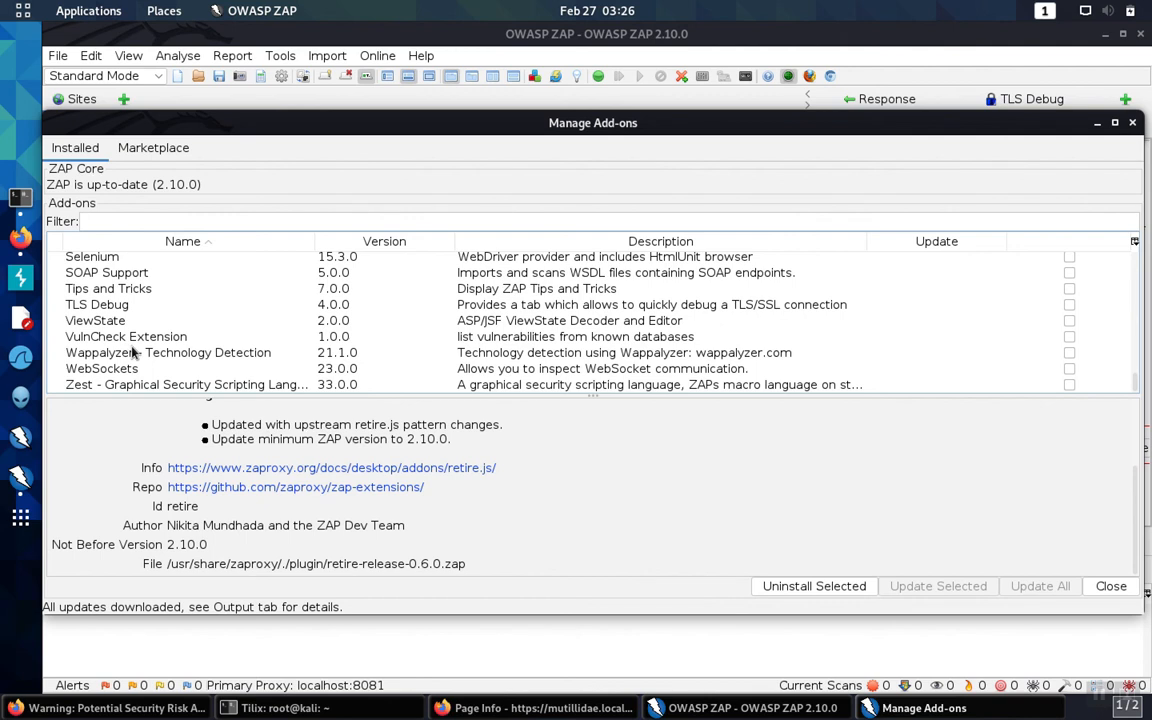
{"action": "mouse_move", "coordinate": [224, 323]}
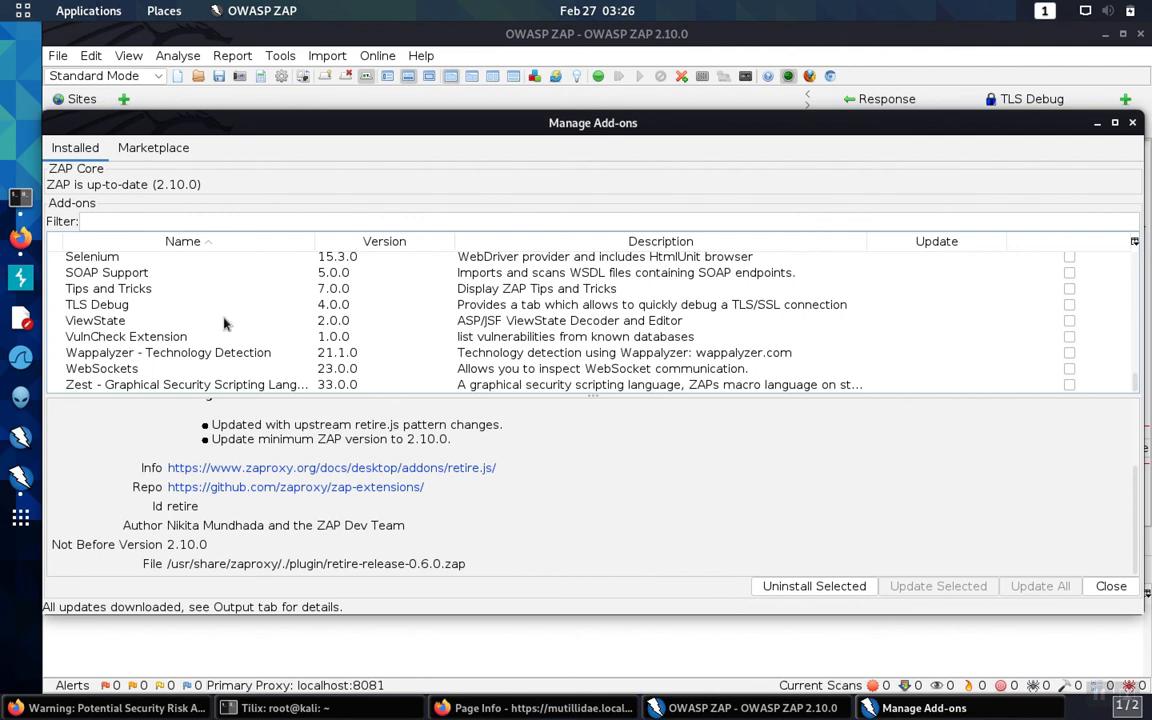
{"action": "mouse_move", "coordinate": [1133, 131]}
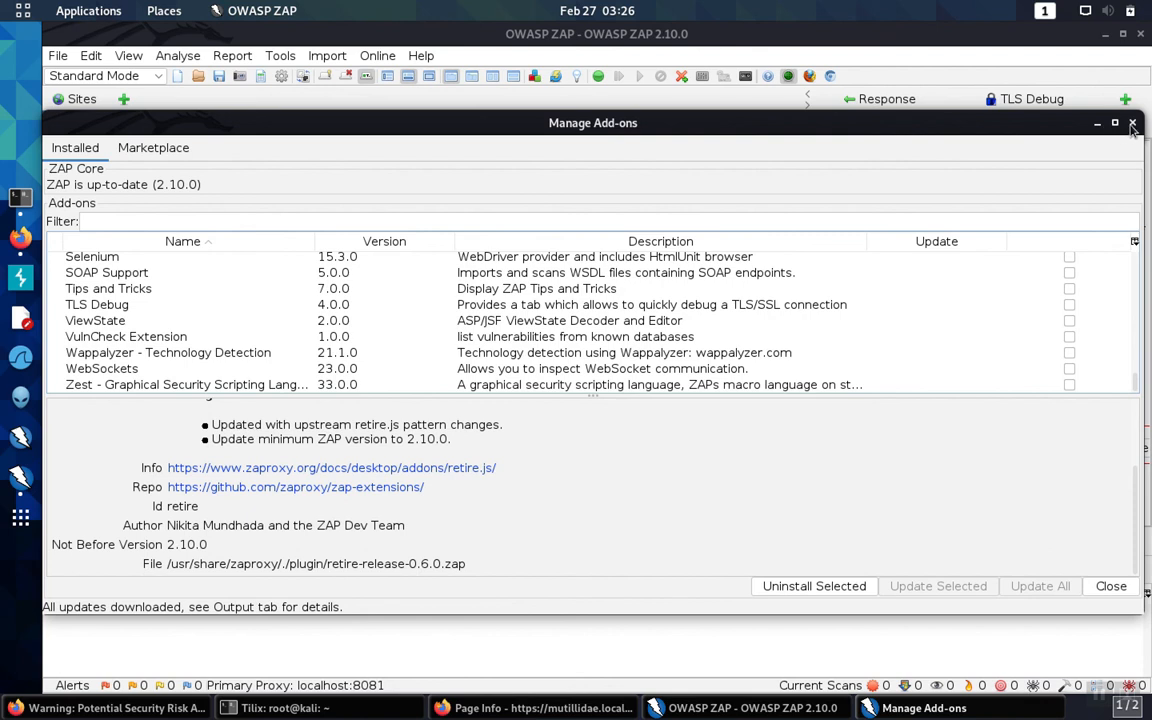